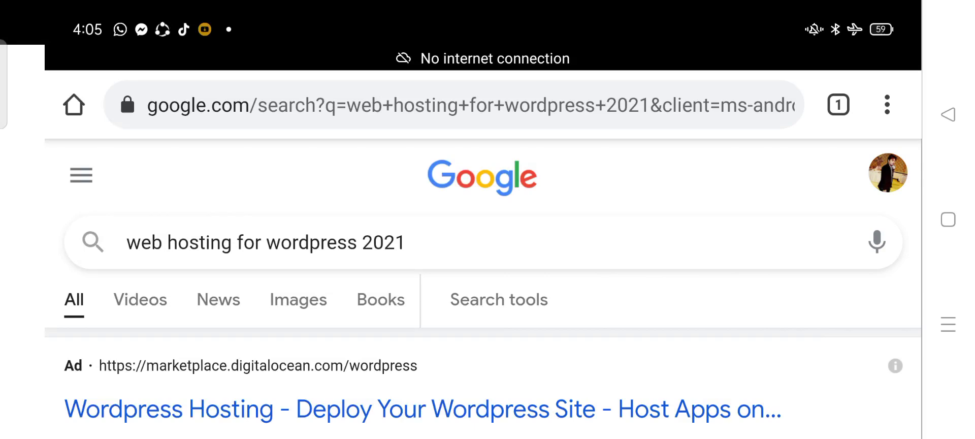
Step: Scroll down past the DigitalOcean ad and sitelinks to the Namecheap WordPress Hosting ad
scroll(down, 3)
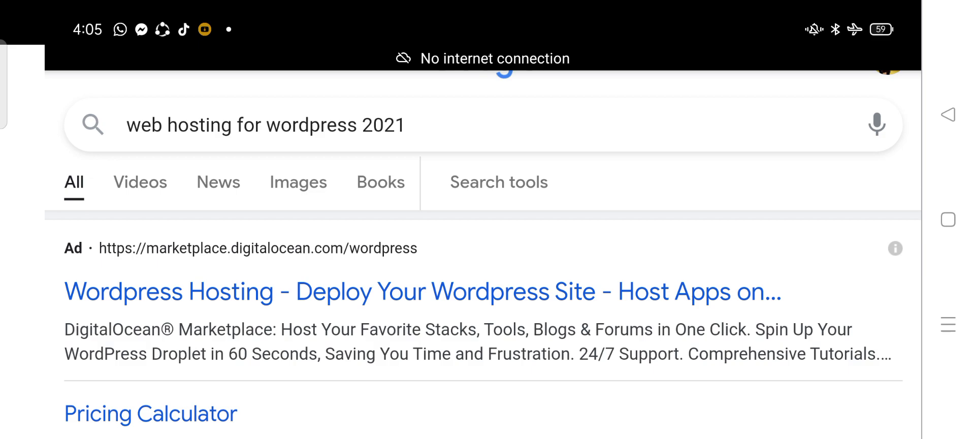
scroll(down, 3)
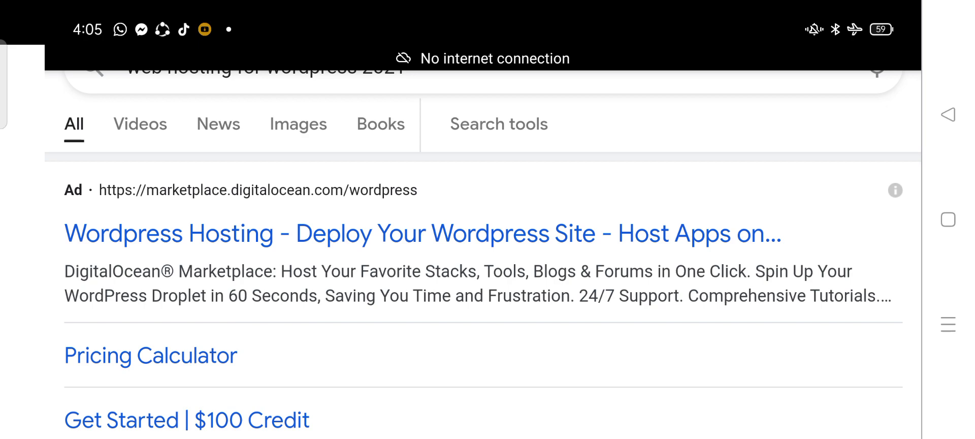
scroll(down, 3)
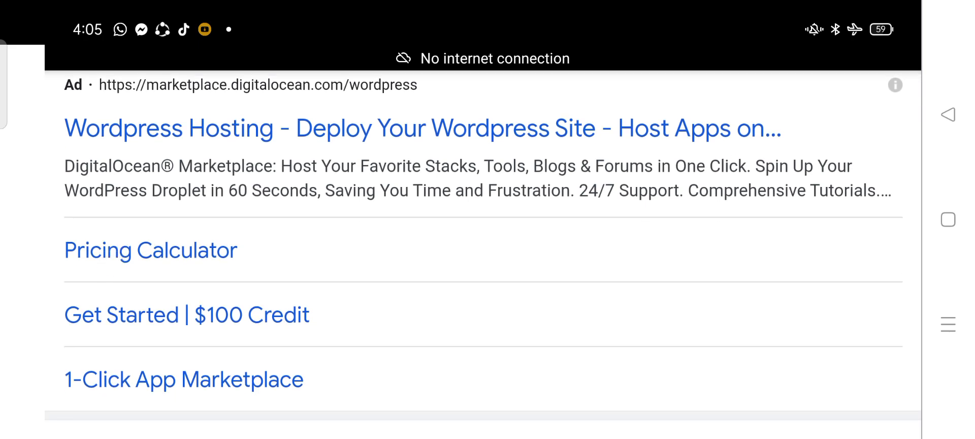
scroll(down, 3)
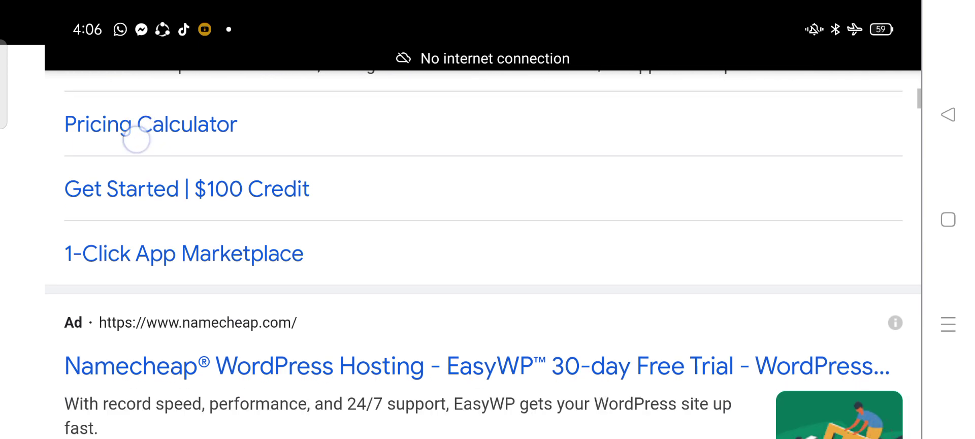
Step: Scroll past Namecheap's 4.6-star rating and sitelink chips to the ResellerClub hosting ad
scroll(down, 3)
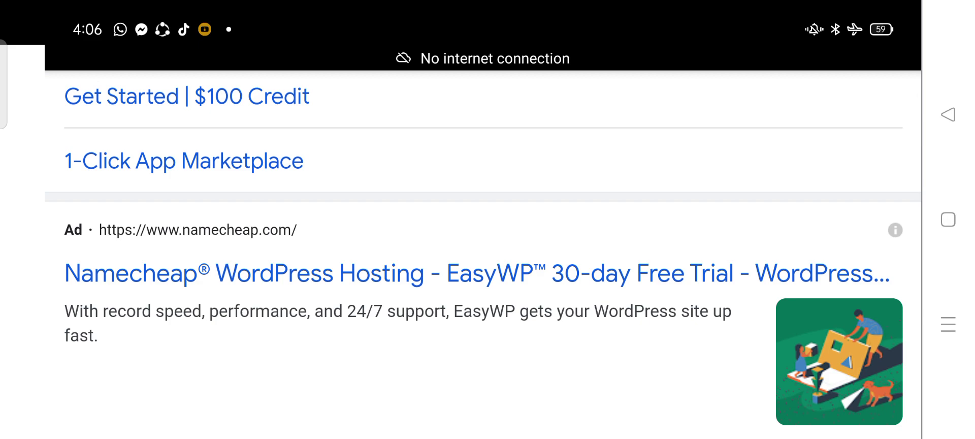
scroll(down, 3)
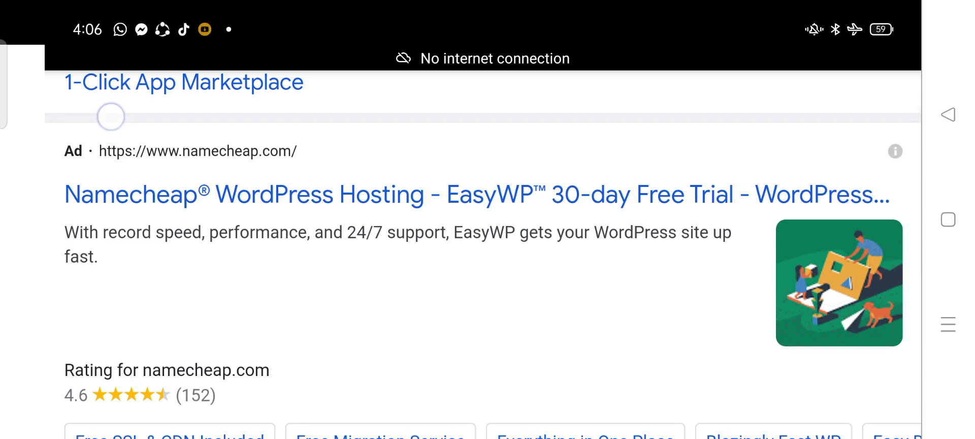
scroll(down, 3)
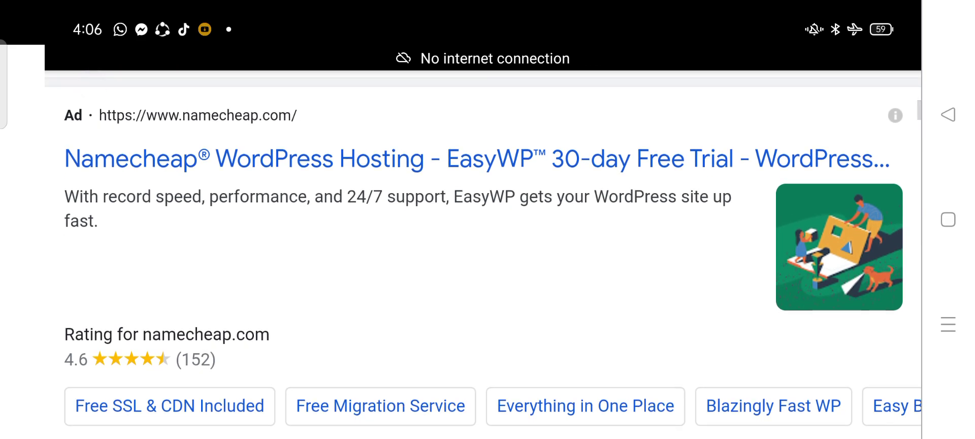
scroll(down, 3)
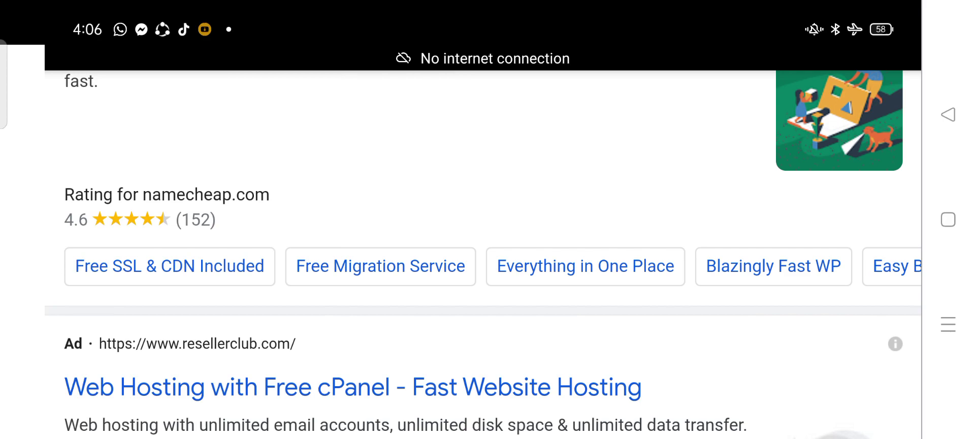
Step: Scroll through the ResellerClub ad to the wp-clusters.com $4.99/month WordPress Cloud Server ad
click(163, 229)
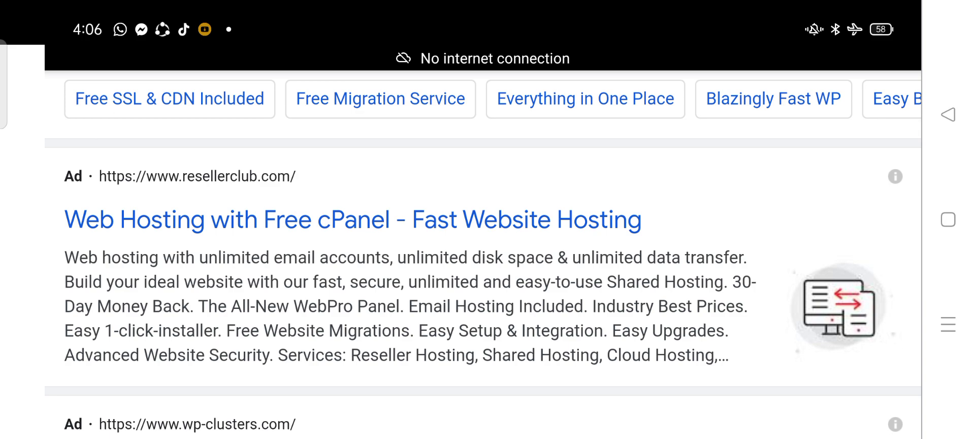
scroll(down, 3)
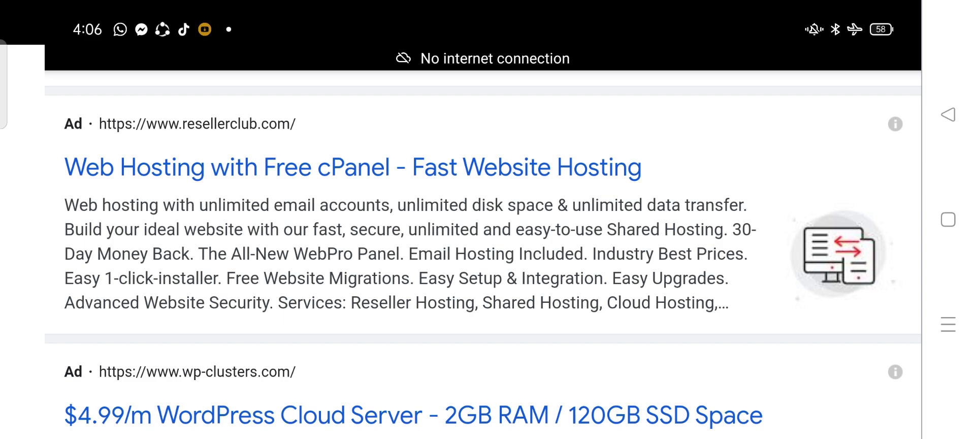
click(140, 175)
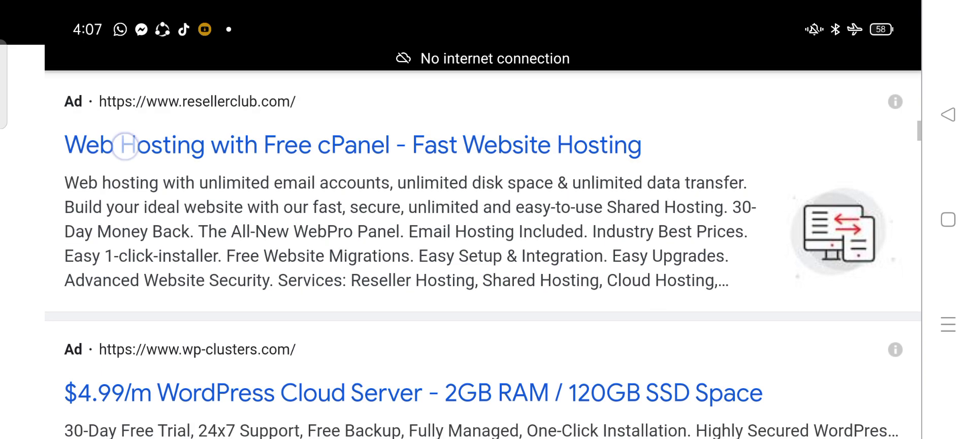
scroll(down, 3)
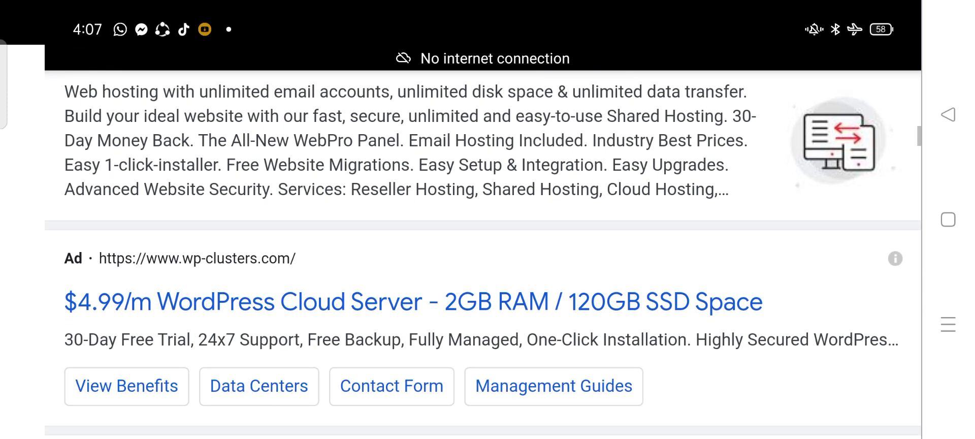
Step: Scroll past the wp-clusters ad to the WPBeginner result and People also ask questions
scroll(down, 3)
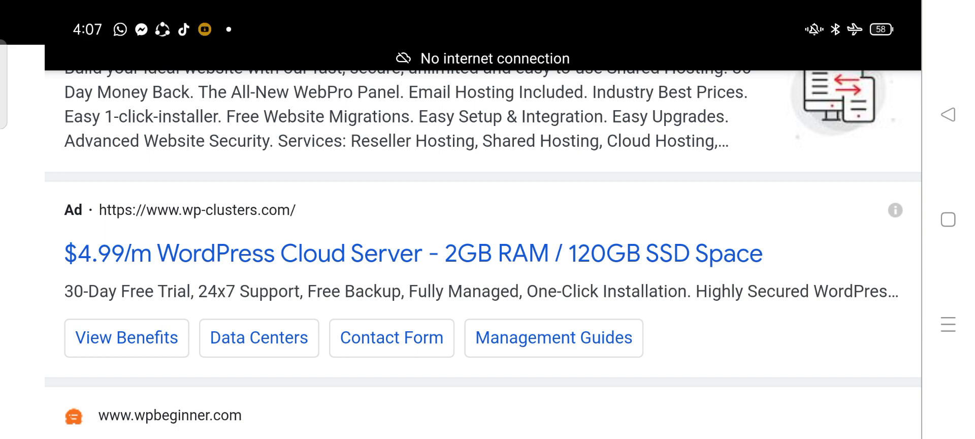
scroll(down, 3)
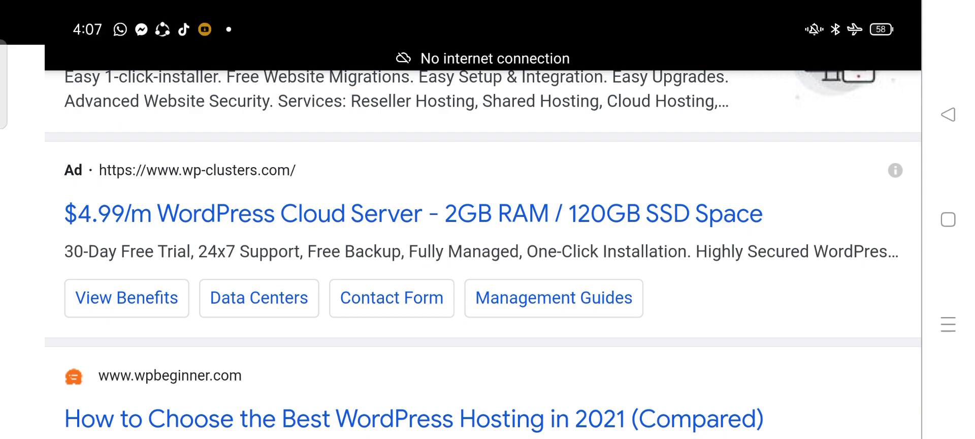
scroll(down, 3)
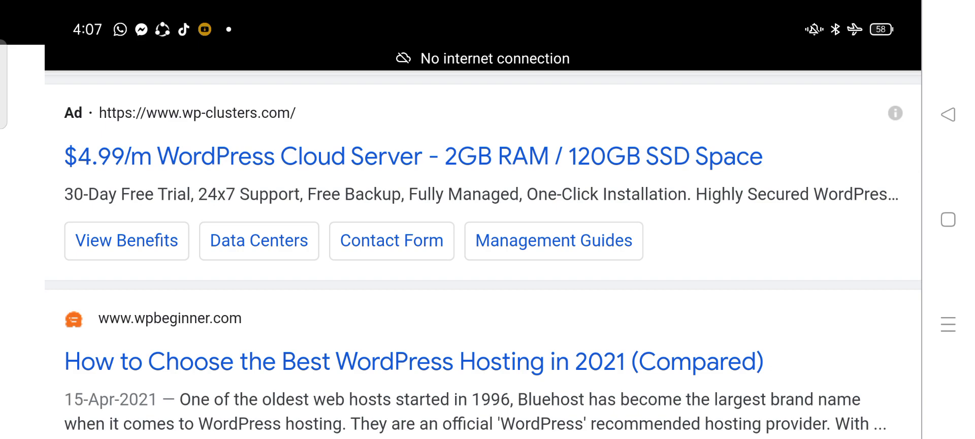
scroll(down, 3)
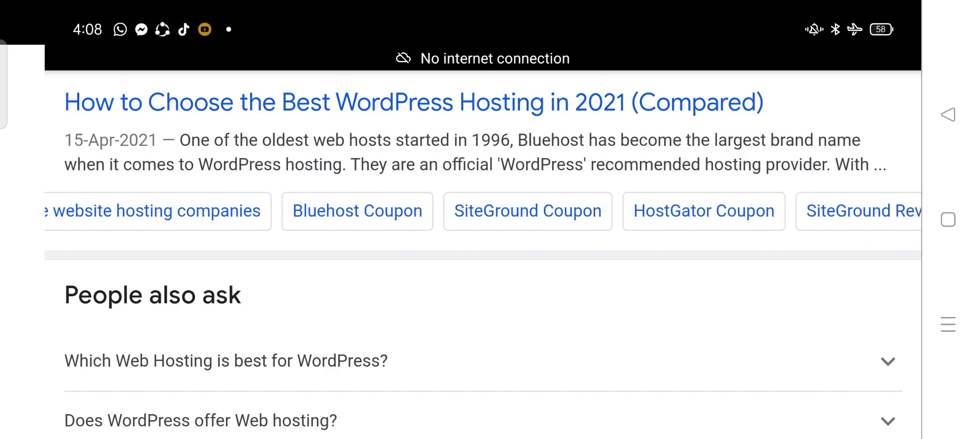
Step: Swipe the sitelink chips sideways, then scroll to the CodeinWP 'Best WordPress Hosting Compared' result
scroll(left, 3)
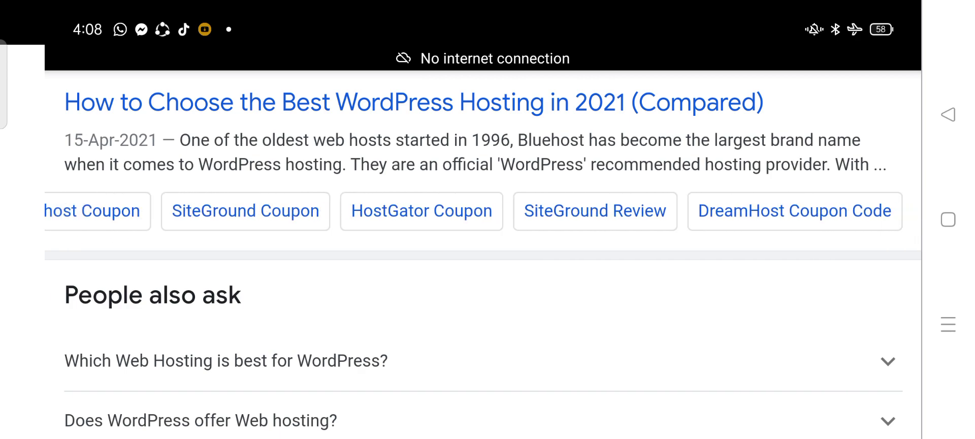
scroll(down, 3)
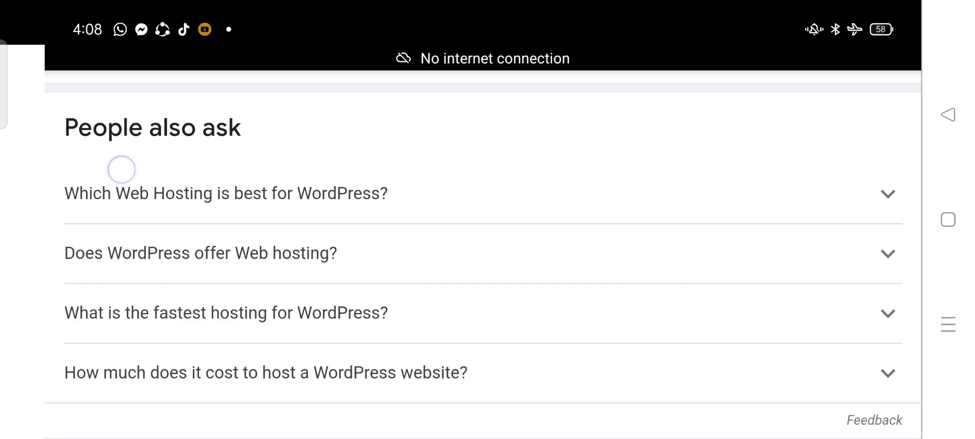
scroll(down, 3)
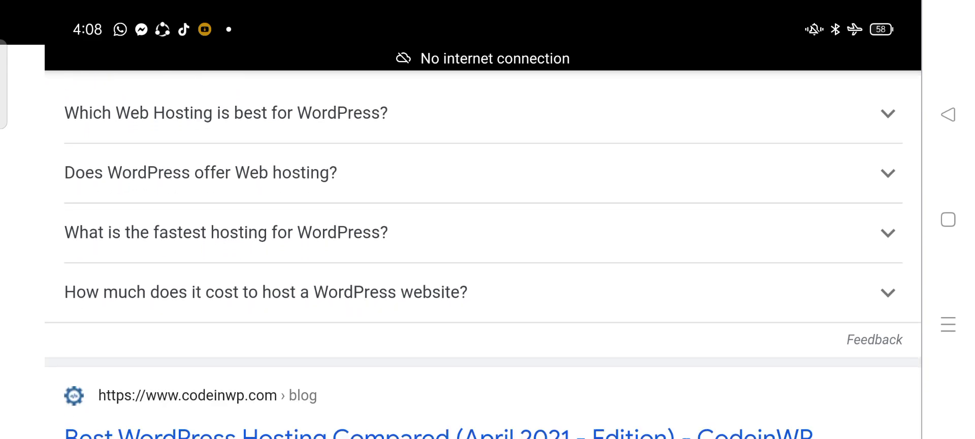
scroll(down, 3)
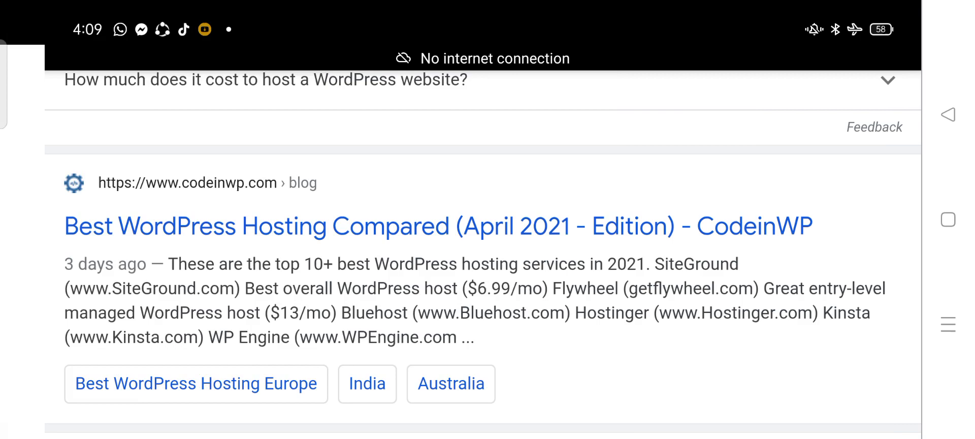
Step: Scroll past CodeinWP to Neil Patel's 'The Best WordPress Hosting You Should Consider Using in 2021'
scroll(down, 3)
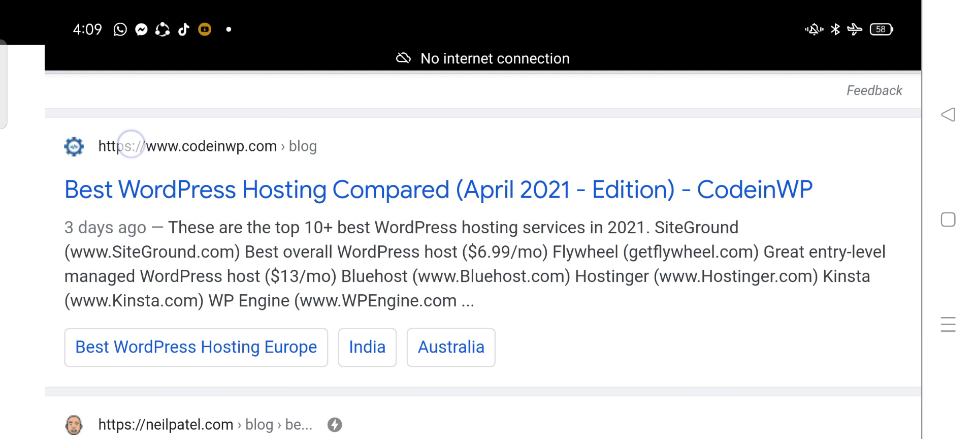
scroll(down, 3)
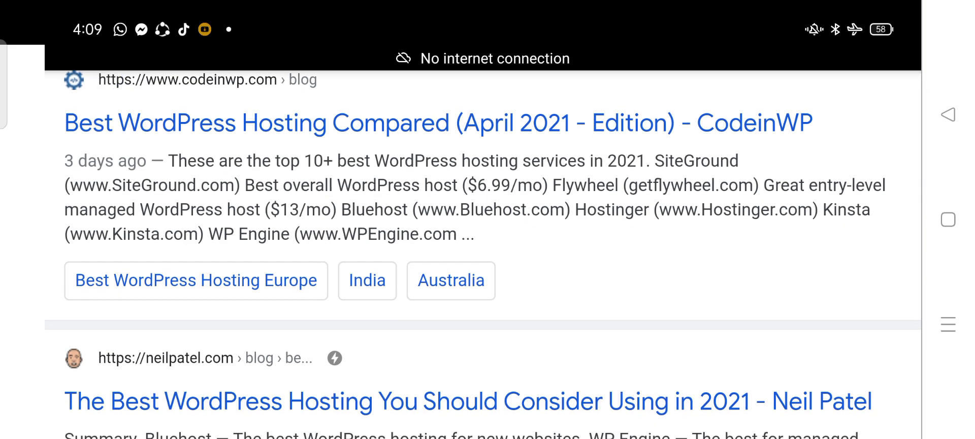
scroll(down, 3)
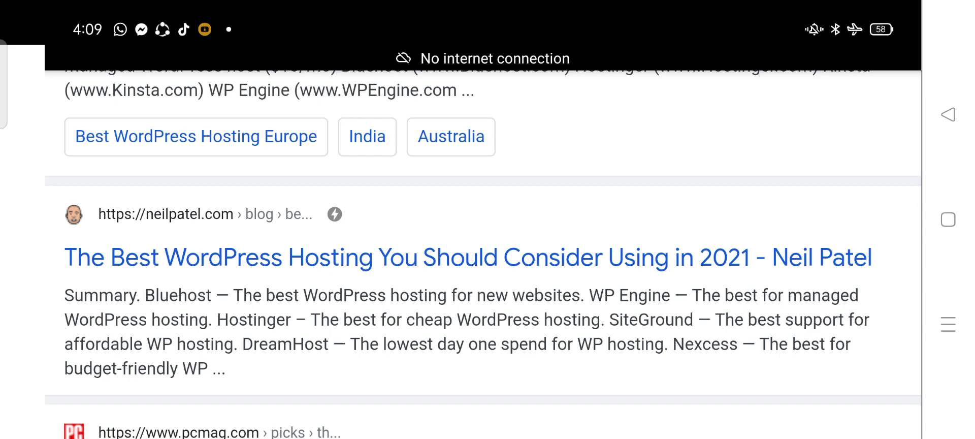
Step: Scroll past the Neil Patel article to PCMag's 'The Best WordPress Web Hosting Services for 2021'
scroll(down, 3)
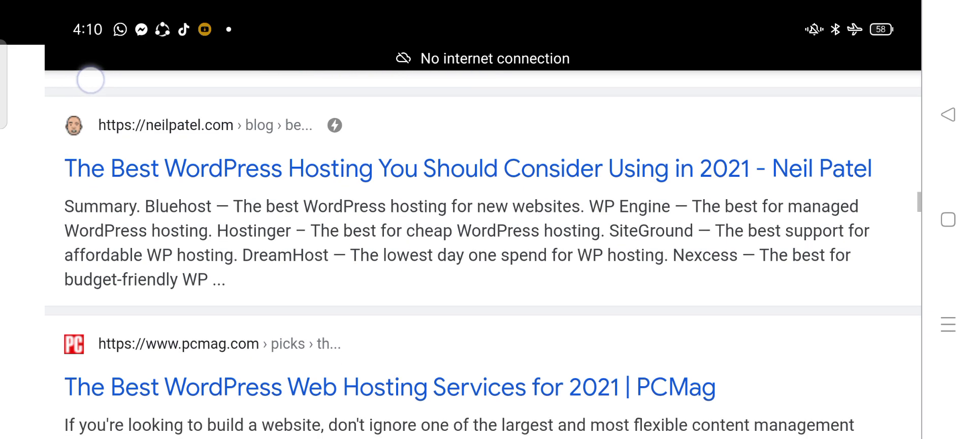
scroll(down, 3)
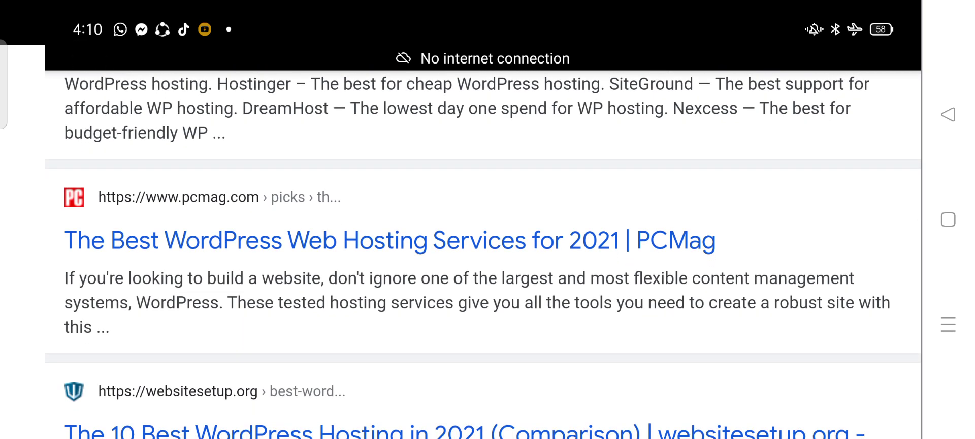